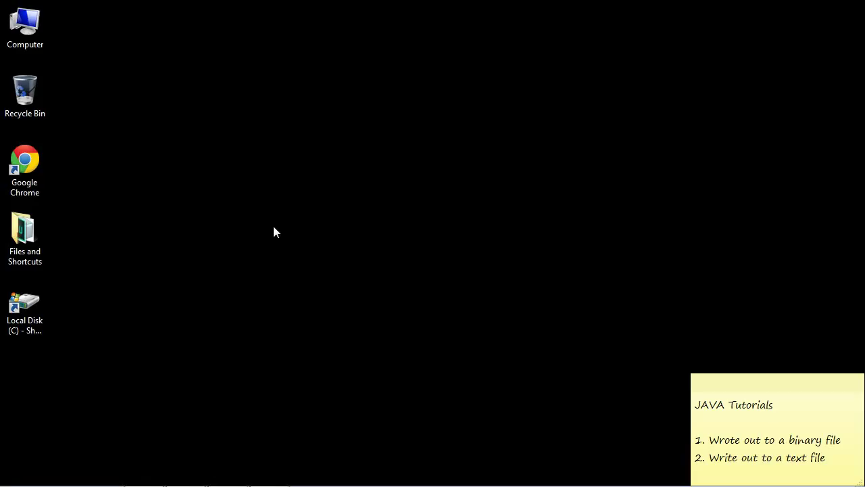
{"action": "mouse_move", "coordinate": [500, 306]}
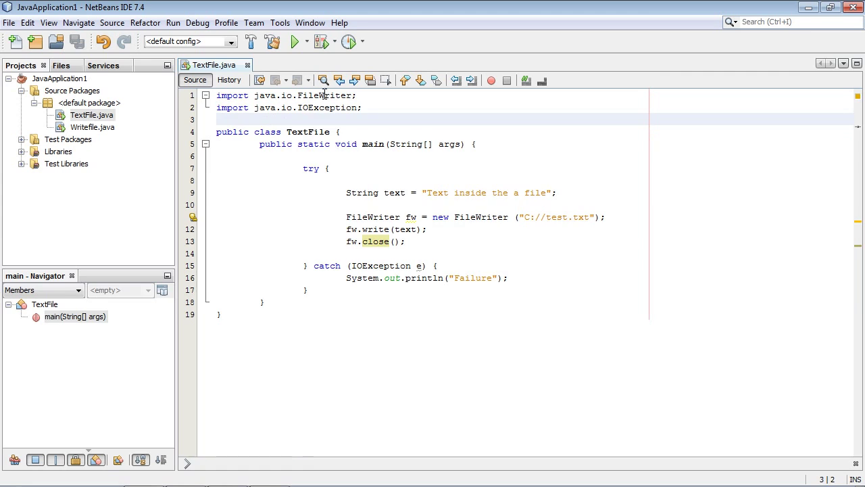
{"action": "double_click", "coordinate": [317, 95]}
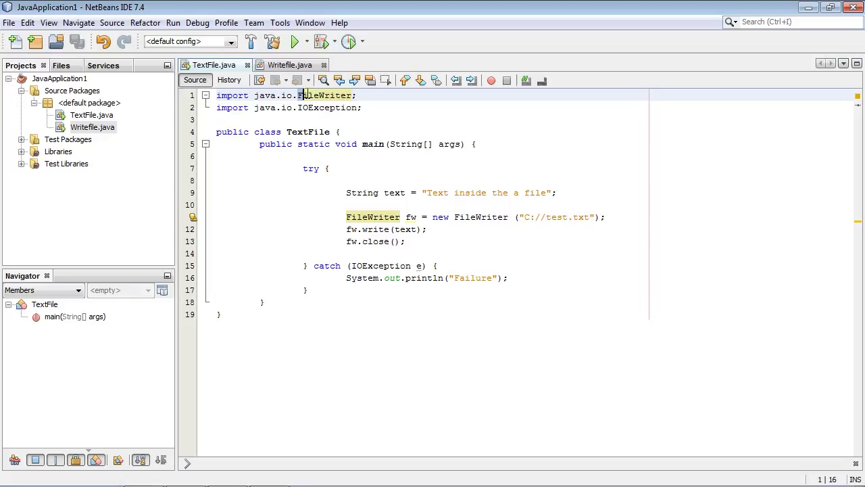
{"action": "double_click", "coordinate": [324, 94]}
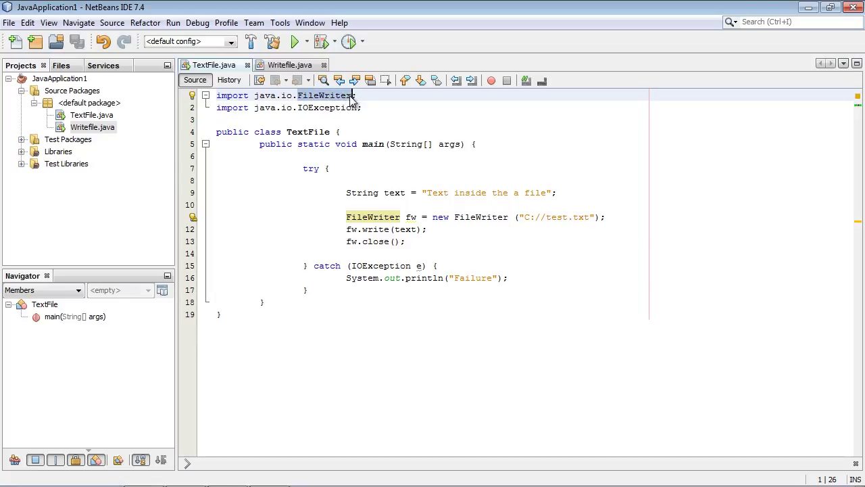
{"action": "left_click", "coordinate": [311, 168]}
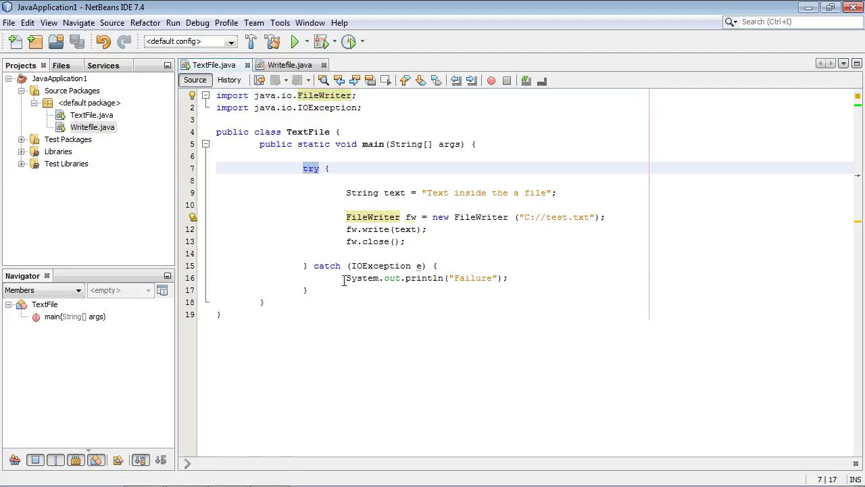
{"action": "left_click", "coordinate": [327, 265]}
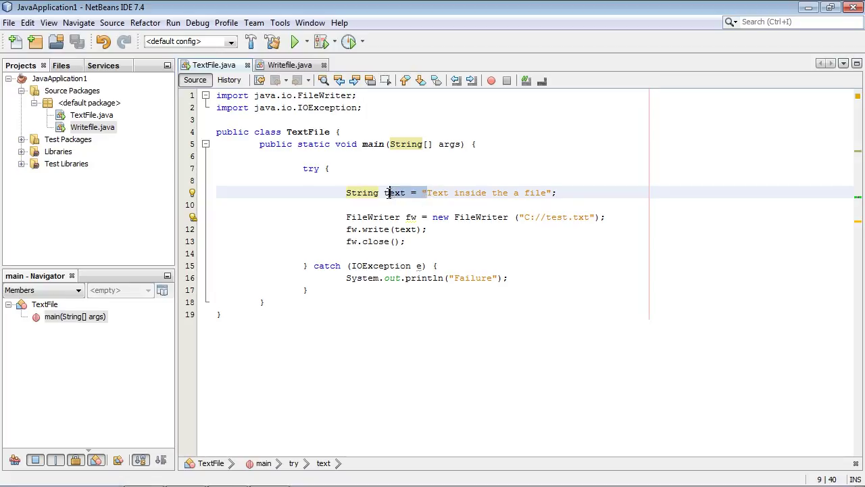
Edit the string literal to "Text inside the file" and review the fw.write(text) call.
{"action": "left_click", "coordinate": [431, 192]}
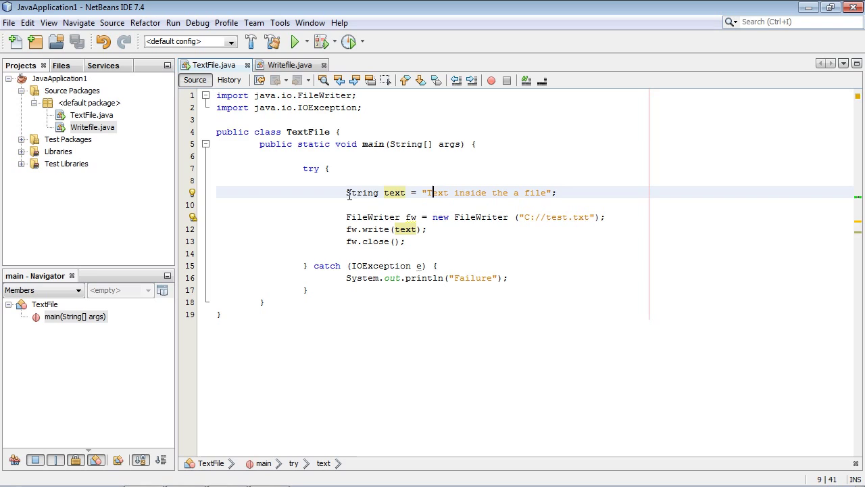
{"action": "double_click", "coordinate": [395, 192]}
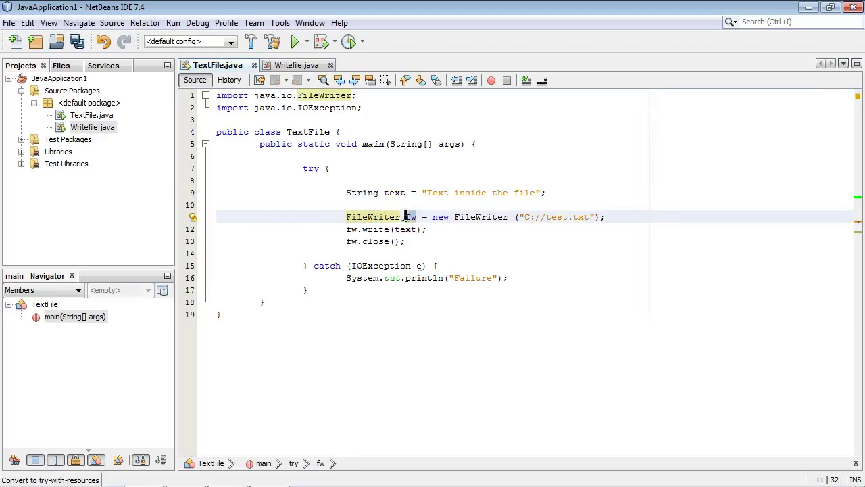
{"action": "double_click", "coordinate": [373, 216]}
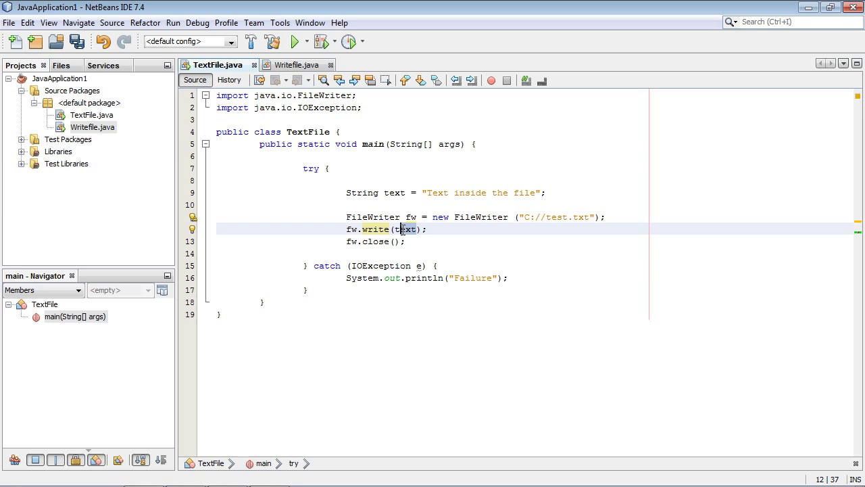
{"action": "left_click", "coordinate": [395, 192]}
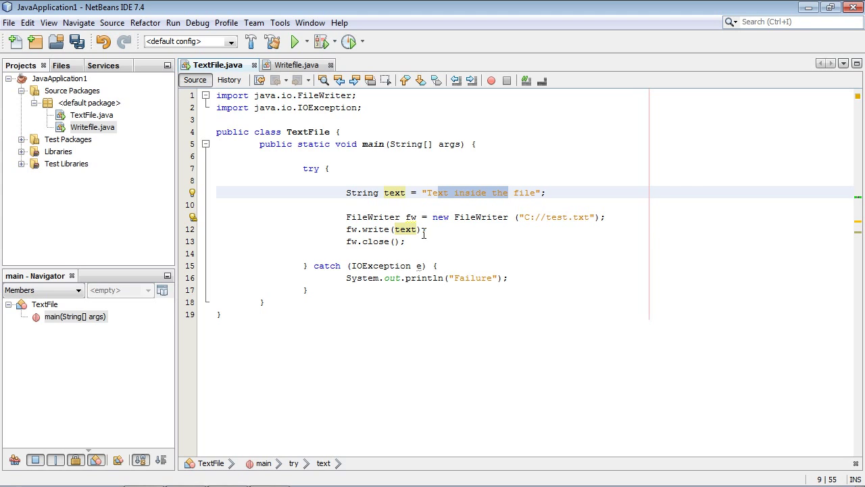
{"action": "left_click", "coordinate": [371, 241]}
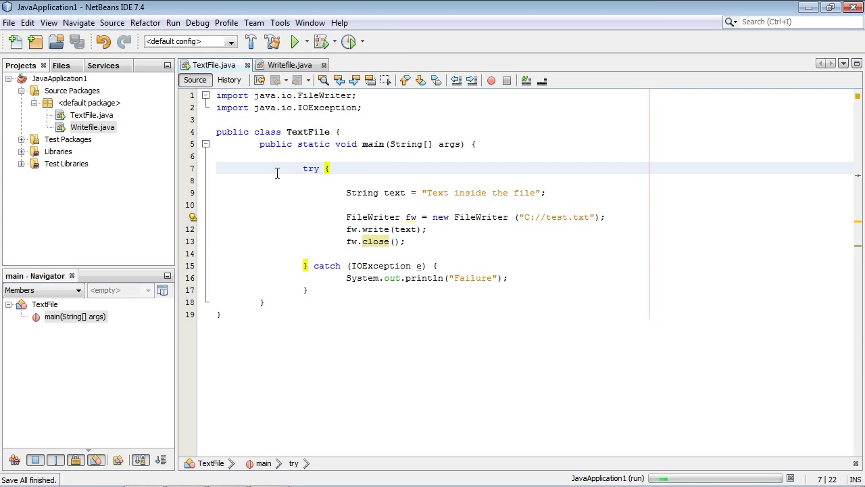
Confirm BUILD SUCCESSFUL in Output and minimize NetBeans to the desktop.
{"action": "left_click", "coordinate": [295, 41]}
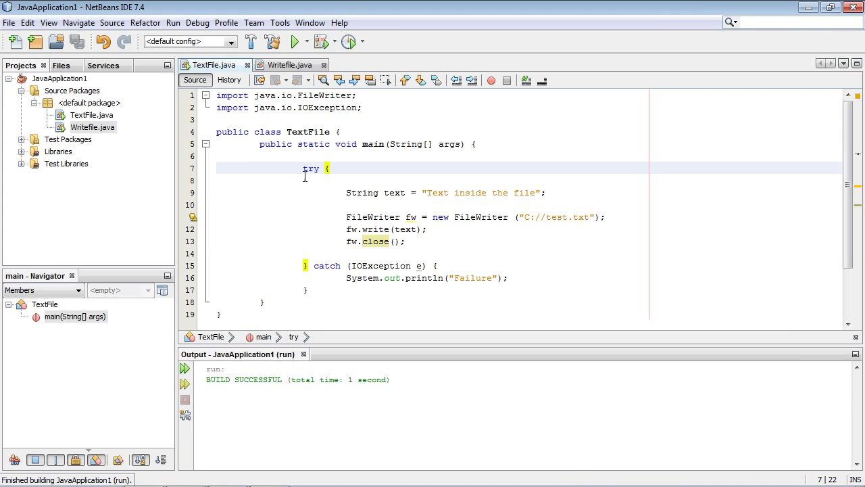
{"action": "left_click_drag", "start_coordinate": [303, 168], "coordinate": [405, 240]}
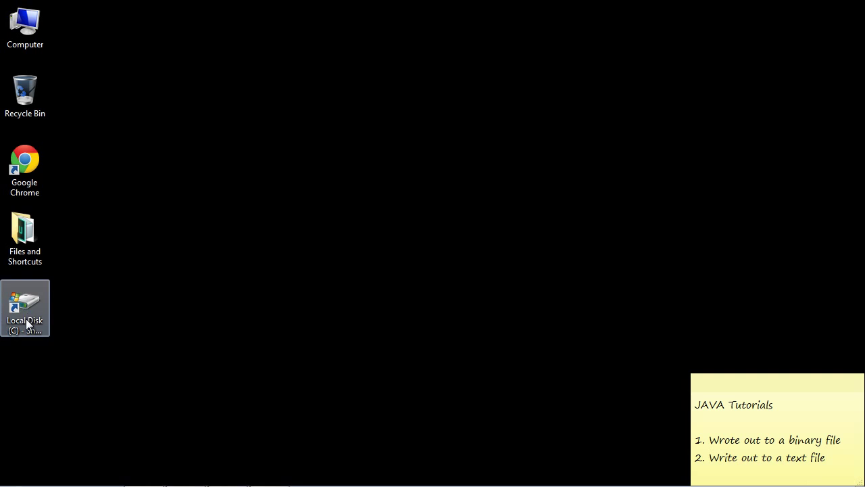
Browse Local Disk (C:) and view the new test file's contents.
{"action": "double_click", "coordinate": [24, 308]}
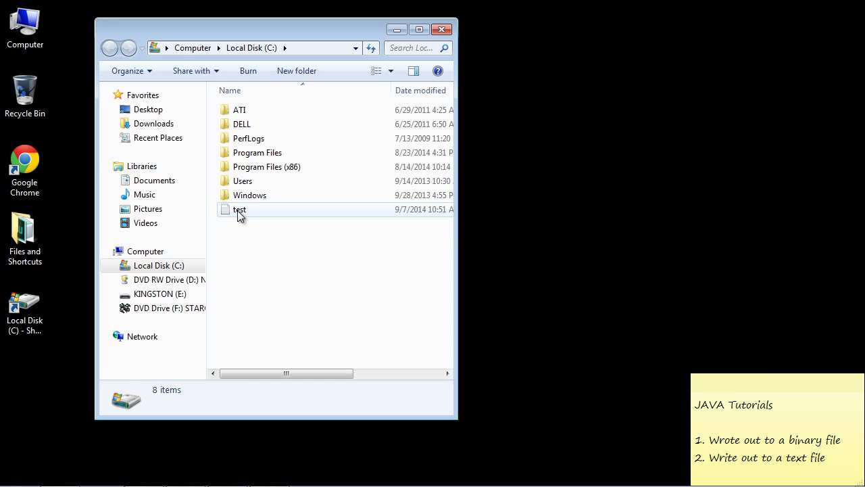
{"action": "double_click", "coordinate": [239, 208]}
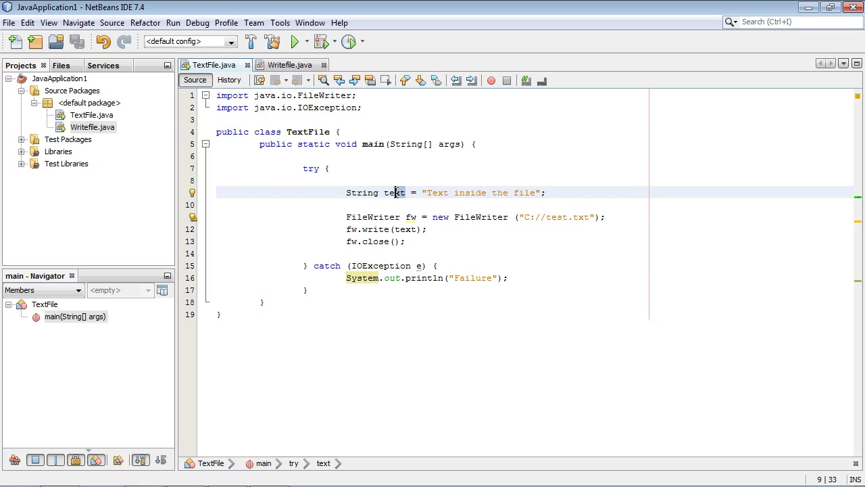
Comment out the text declaration and make fw.write take the literal "text" directly.
{"action": "double_click", "coordinate": [395, 192]}
{"action": "type", "text": "//      "}
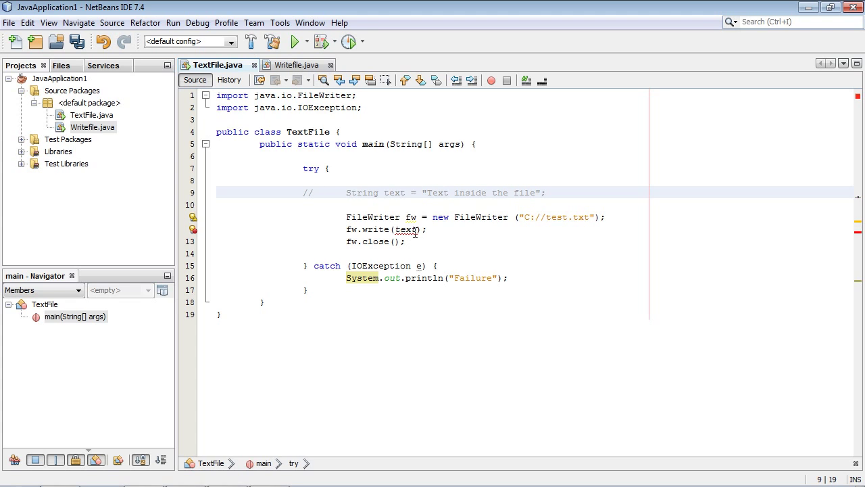
{"action": "double_click", "coordinate": [406, 229]}
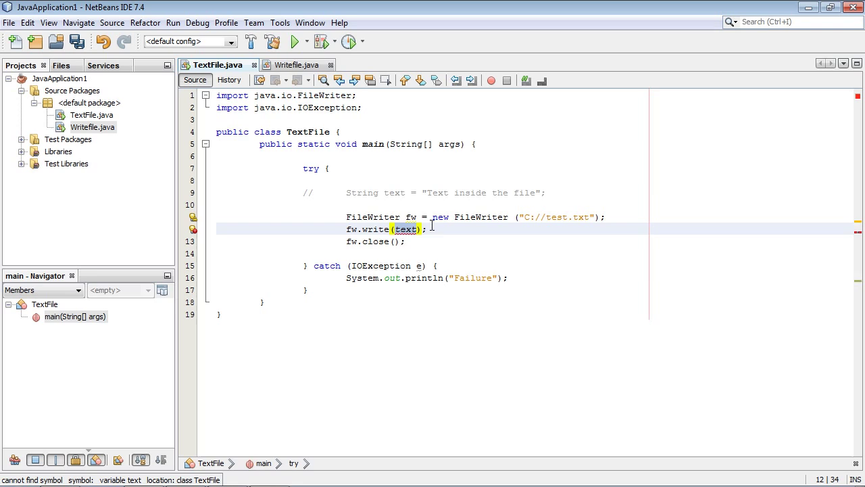
{"action": "mouse_move", "coordinate": [406, 228]}
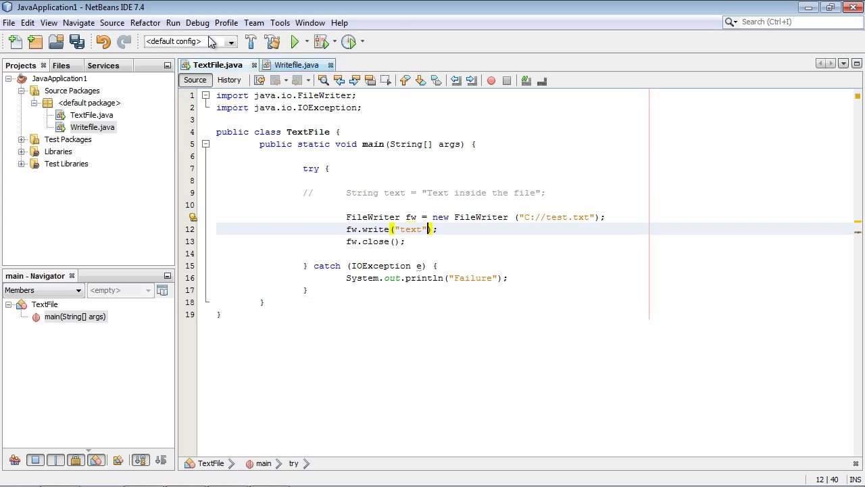
{"action": "left_click", "coordinate": [173, 22]}
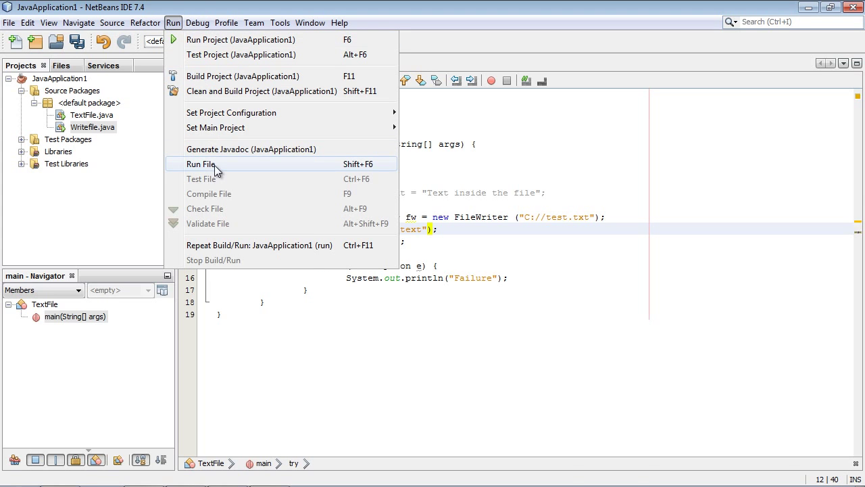
Run TextFile again and view test.txt in Notepad, now containing just "text".
{"action": "left_click", "coordinate": [202, 165]}
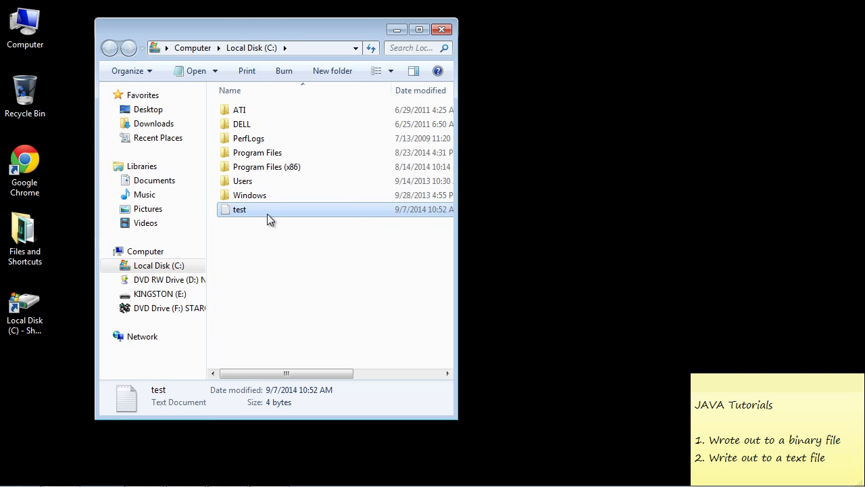
{"action": "double_click", "coordinate": [239, 209]}
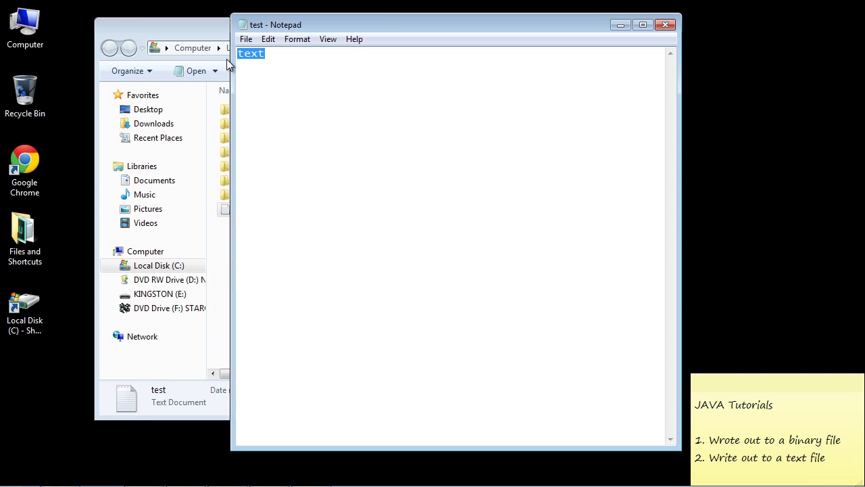